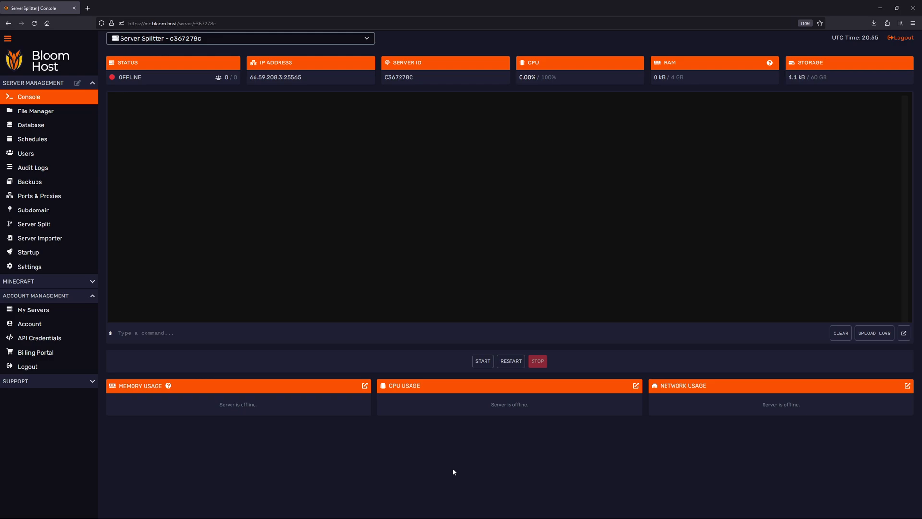
mouse_move(33, 224)
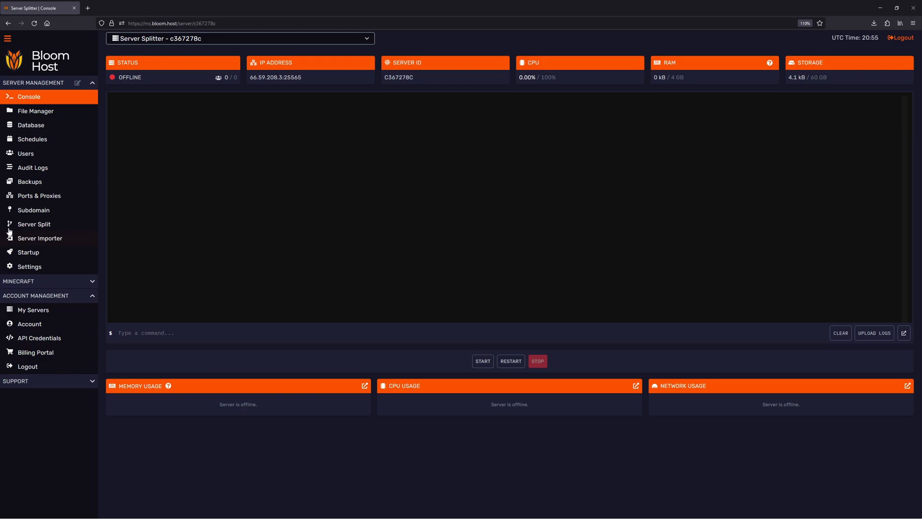
mouse_move(34, 223)
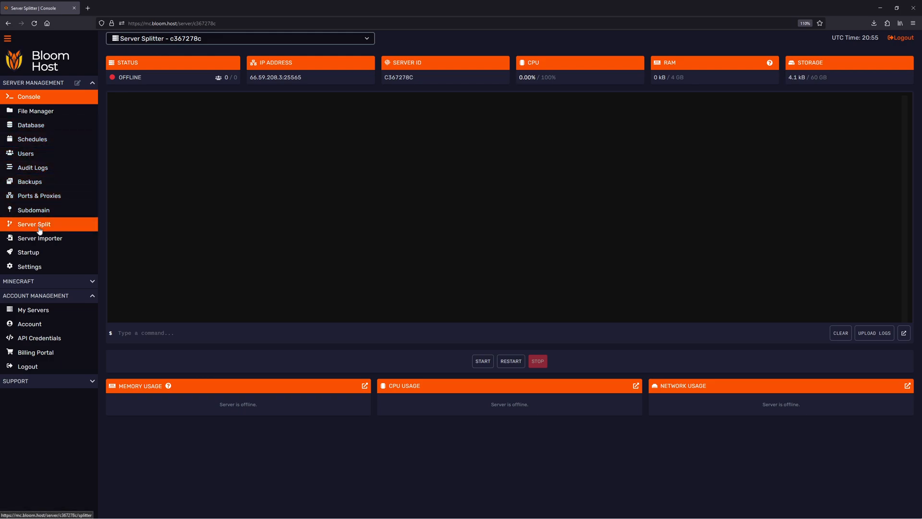
Go to Server Split and begin naming the new sub-server, typed so far as 'Duo'
click(33, 224)
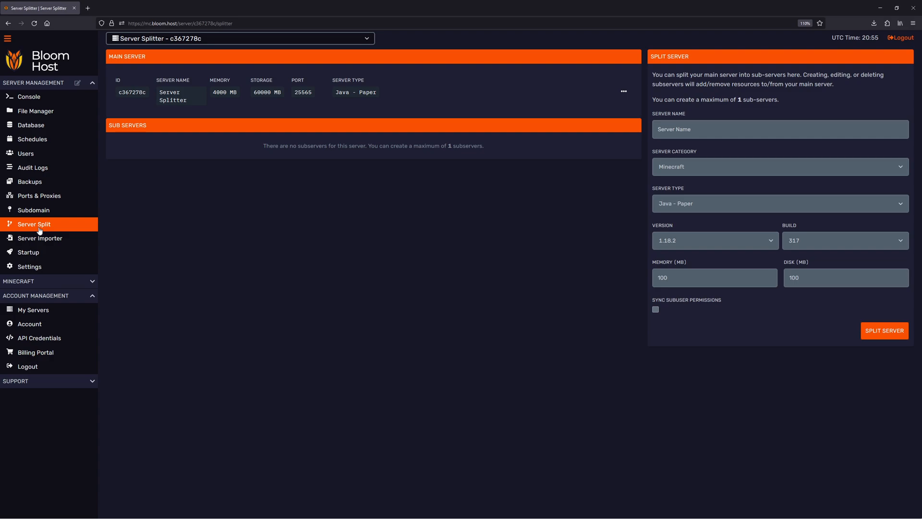
mouse_move(534, 226)
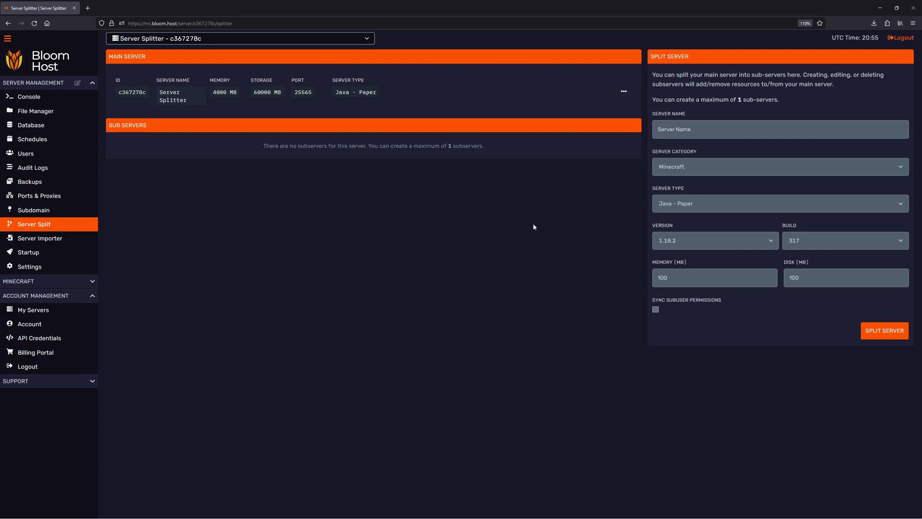
mouse_move(593, 224)
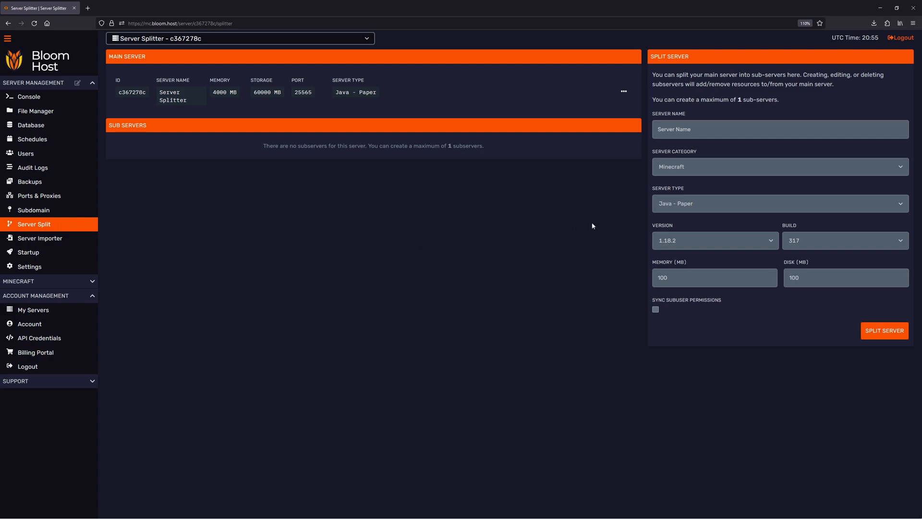
click(779, 128)
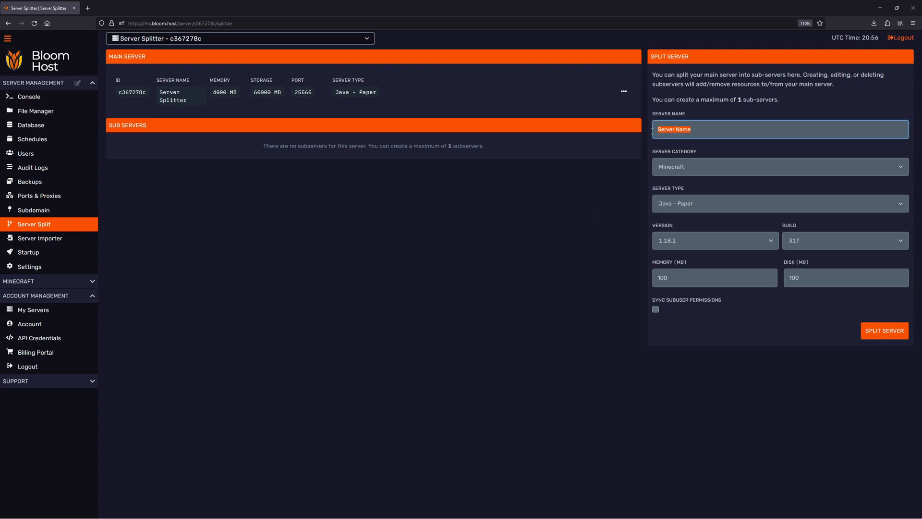
text(Duo)
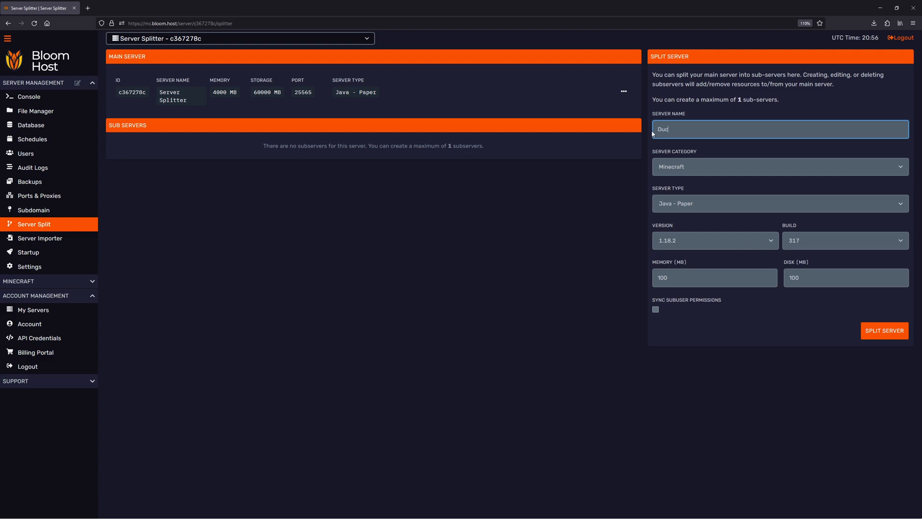
Keep Minecraft as category and Java - Paper as server type for sub-server Duck, checking Version
click(779, 166)
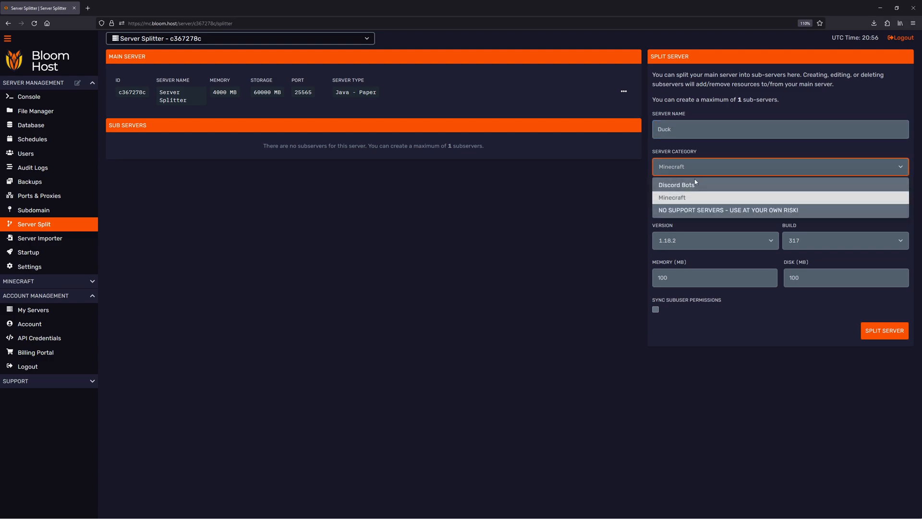
mouse_move(677, 197)
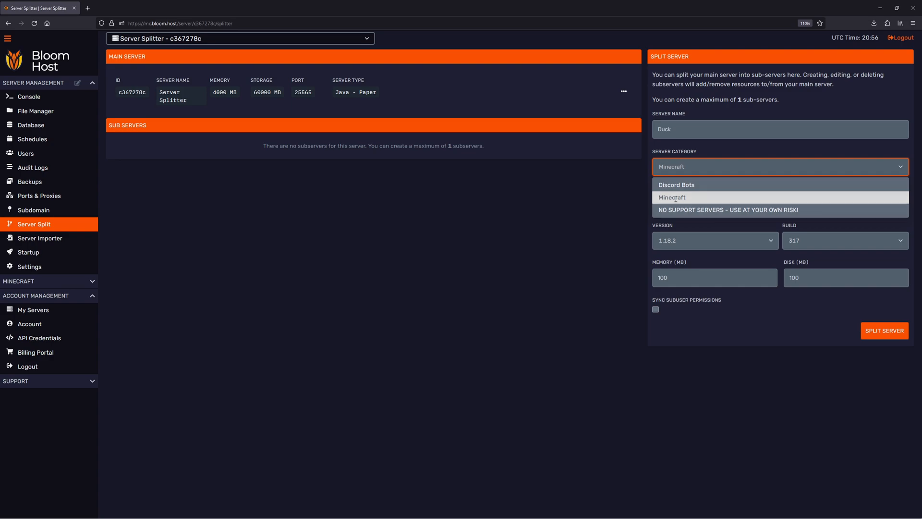
click(675, 197)
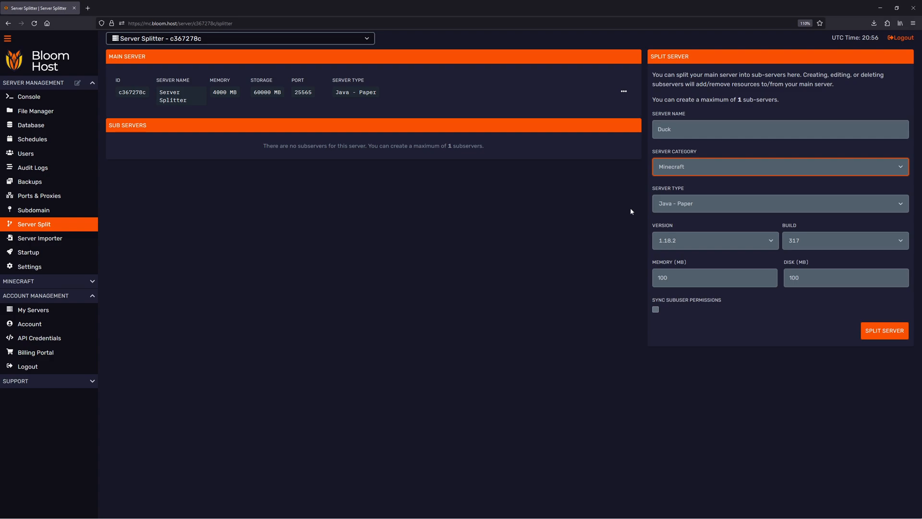
click(779, 203)
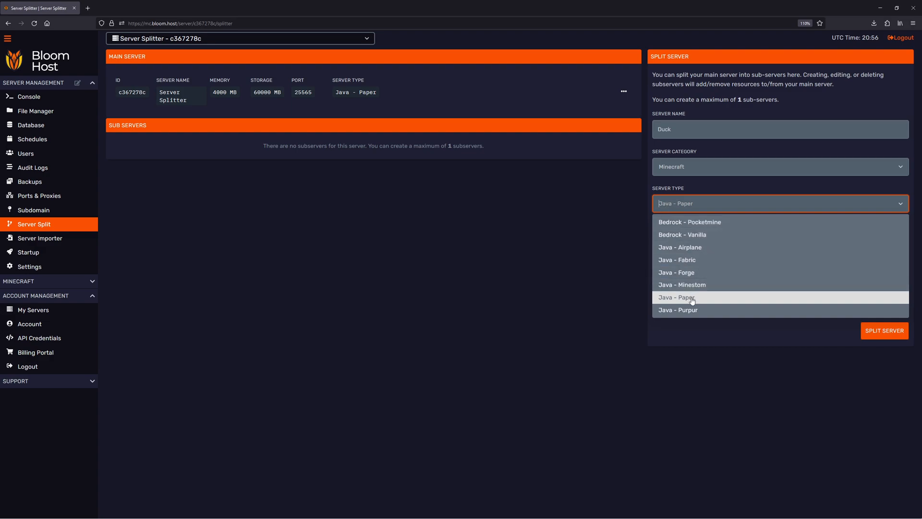
click(675, 297)
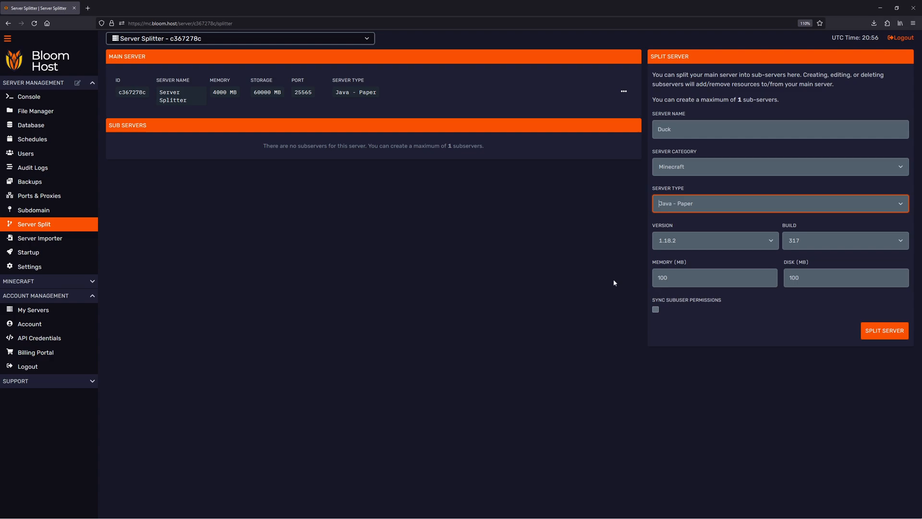
mouse_move(715, 258)
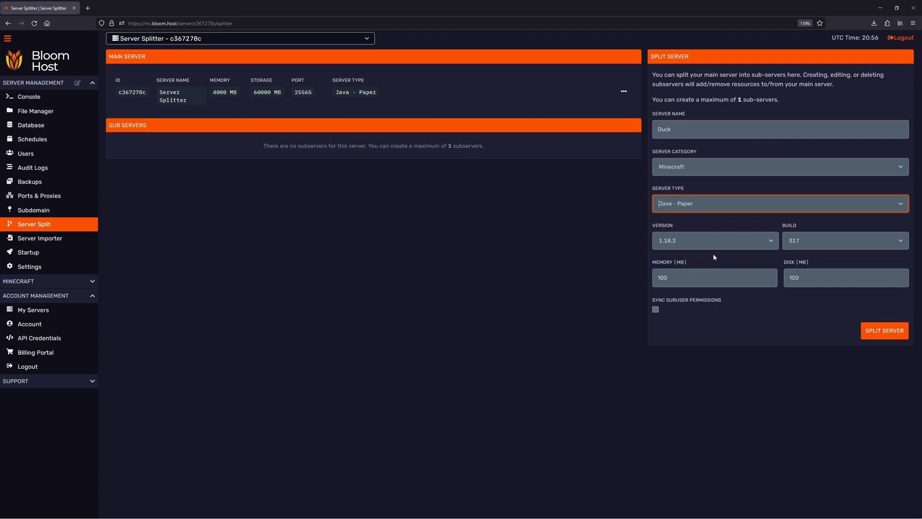
click(713, 240)
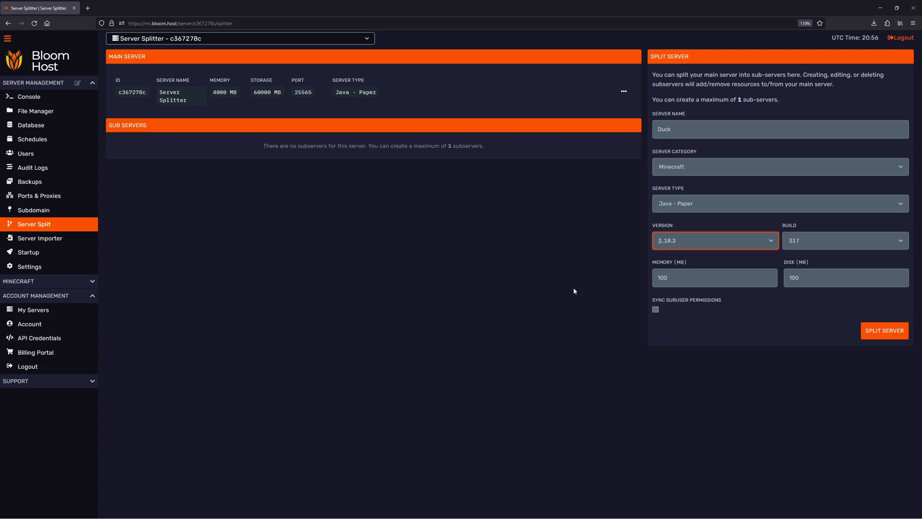
mouse_move(602, 298)
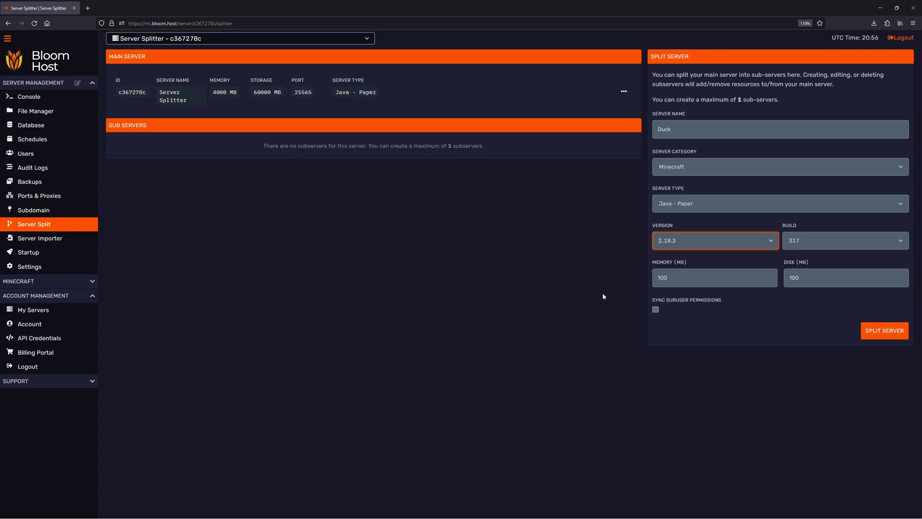
Set the sub-server's memory to 2000 MB and disk to 10000 MB
click(713, 277)
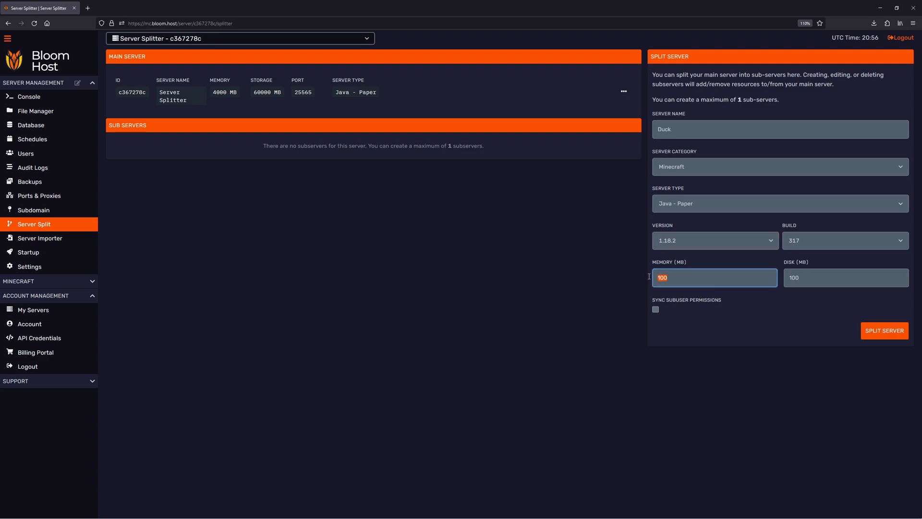
text(2000)
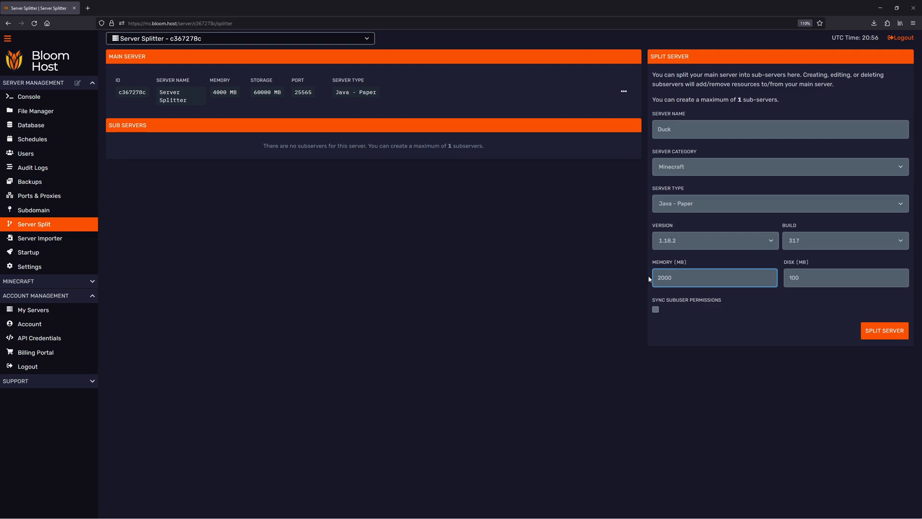
click(845, 277)
text(00)
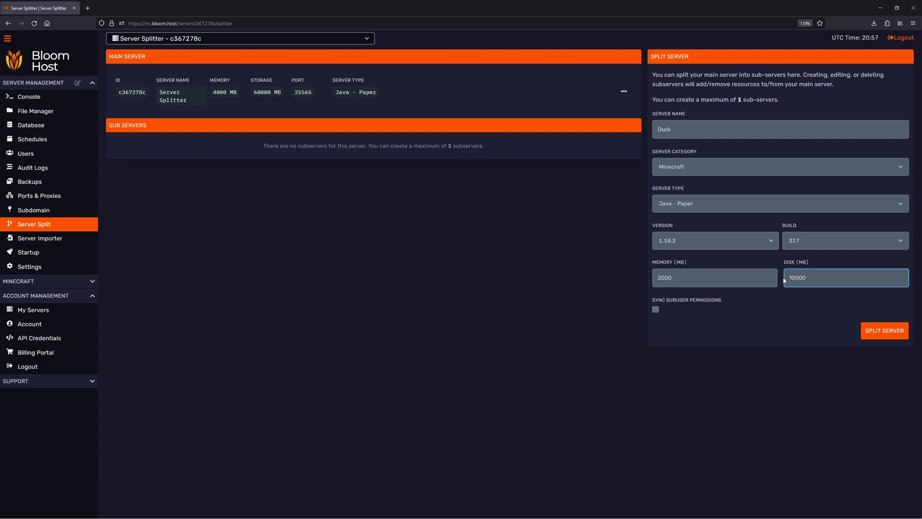
mouse_move(589, 306)
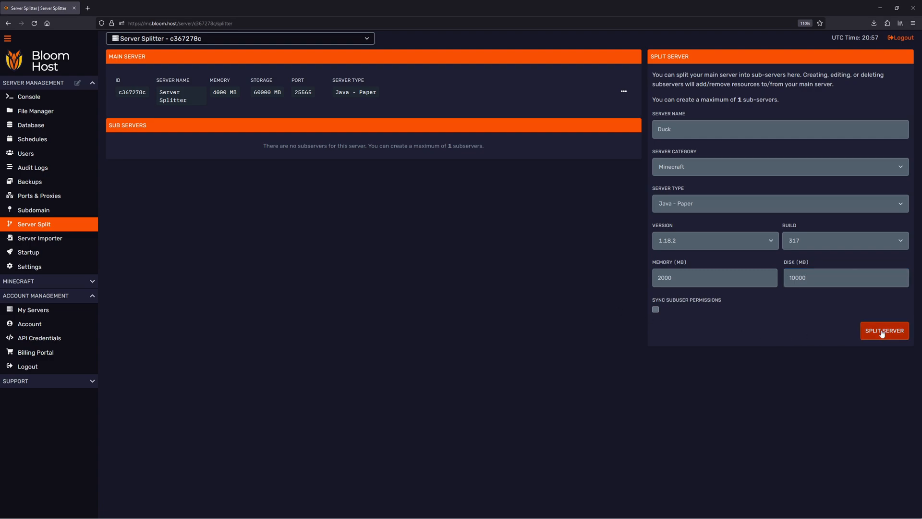
Split the server, confirming creation of sub-server Duck with 2000 MB memory and 10000 MB storage
click(883, 329)
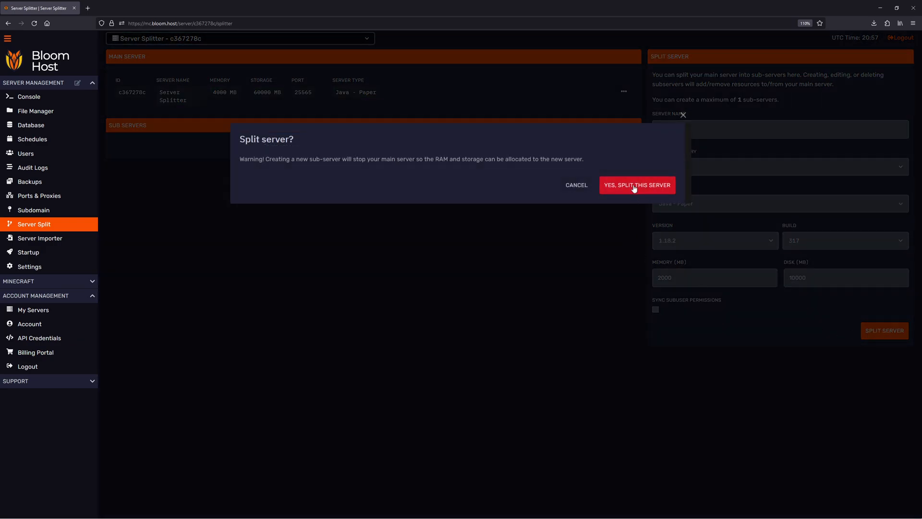
click(637, 185)
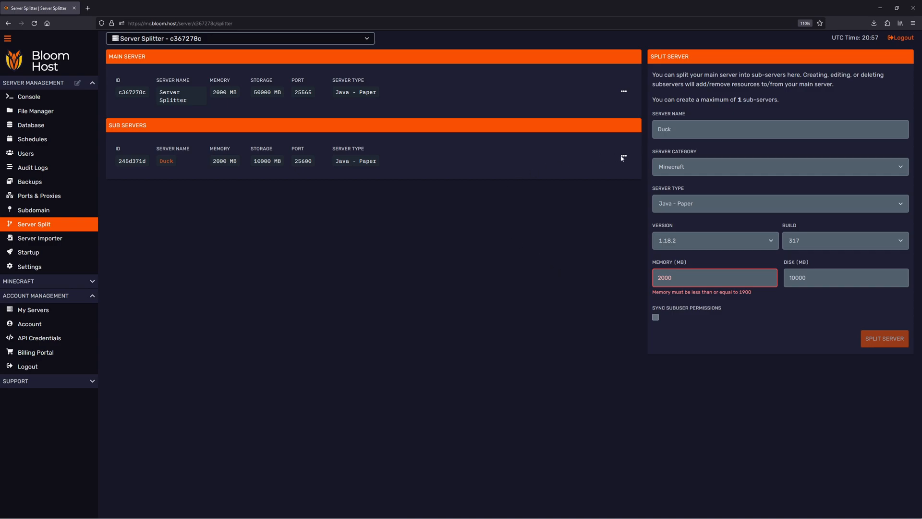
Open Duck's console from the Sub Servers list and copy its IP address
click(622, 157)
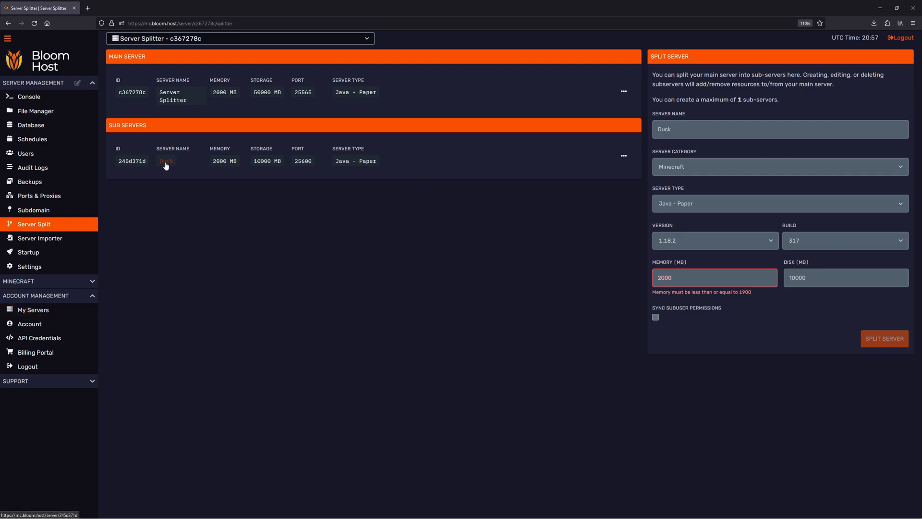
click(166, 161)
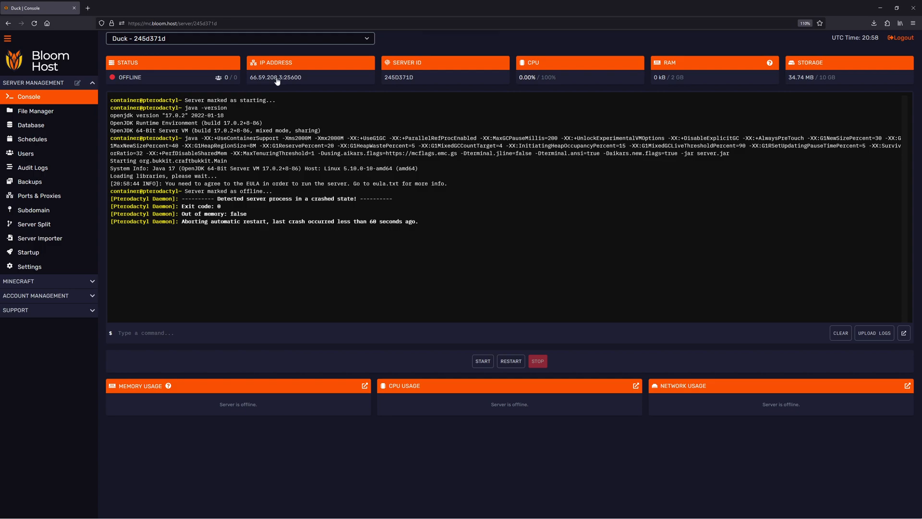
click(276, 77)
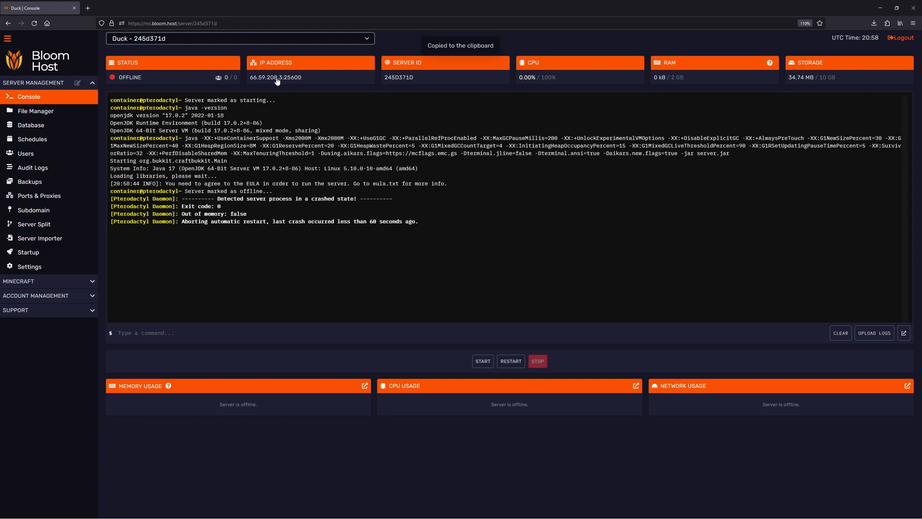